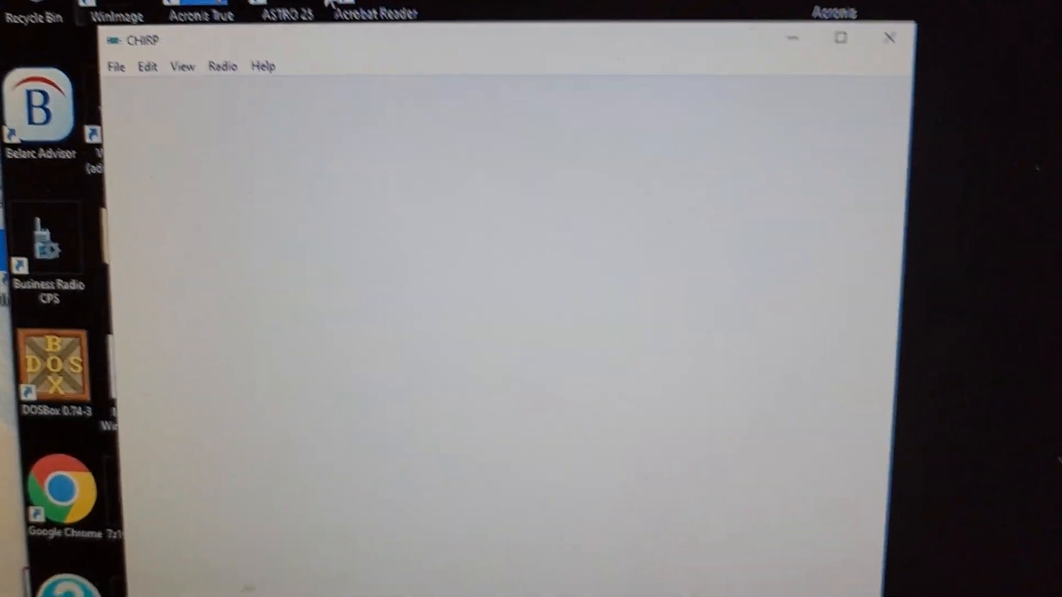
# Step: Load the Waris.py driver module from Downloads via Load Module
pyautogui.click(115, 66)
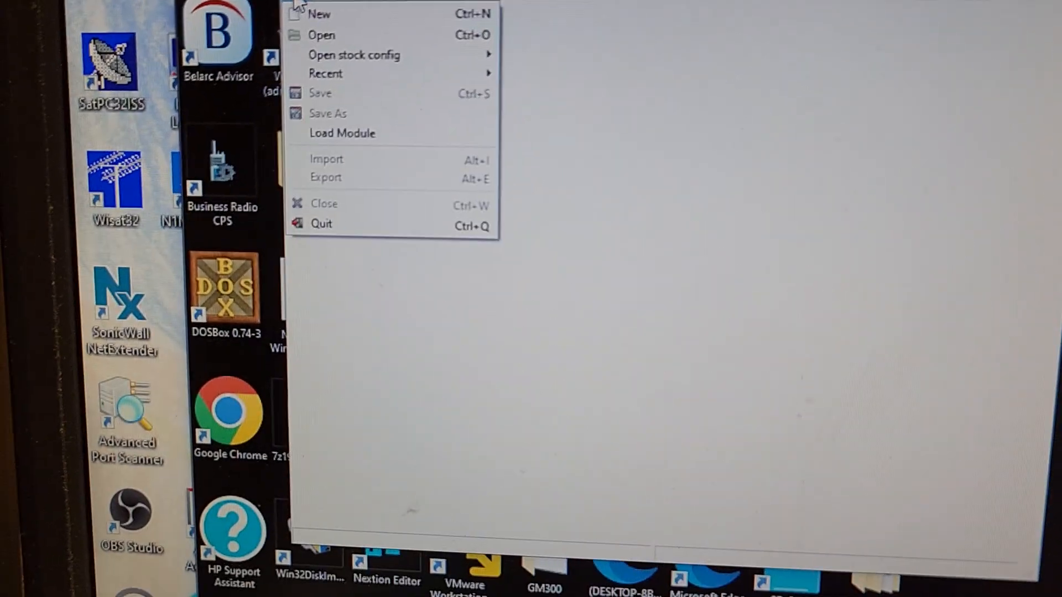
pyautogui.click(320, 34)
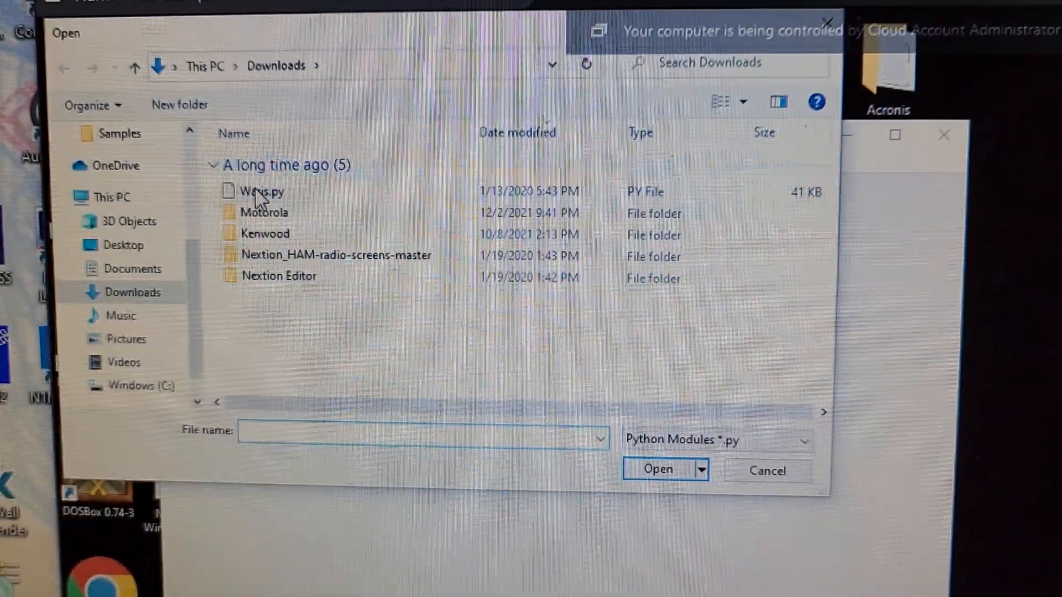
pyautogui.click(261, 191)
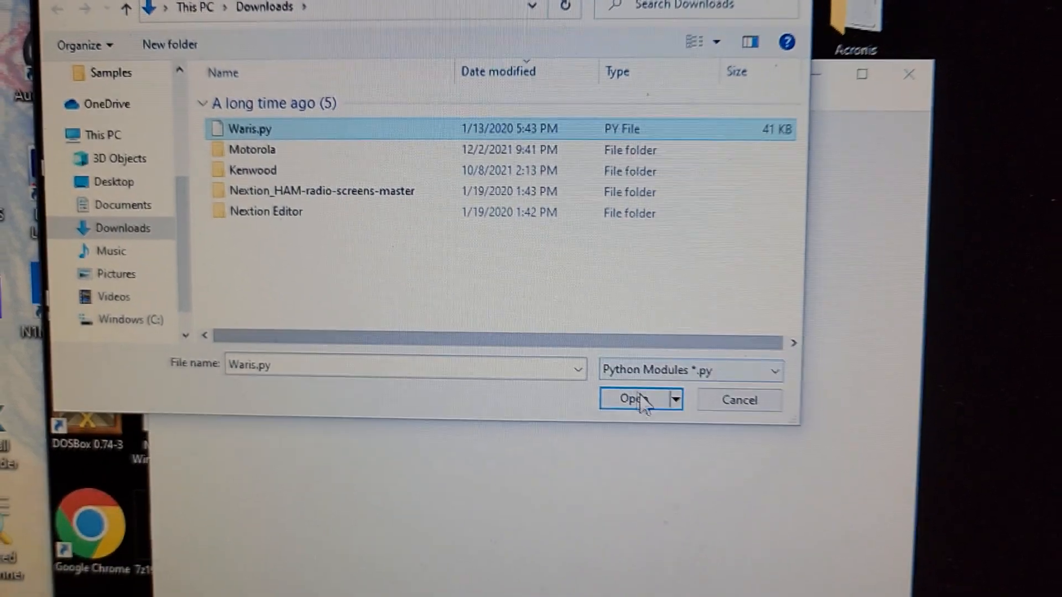
pyautogui.click(633, 399)
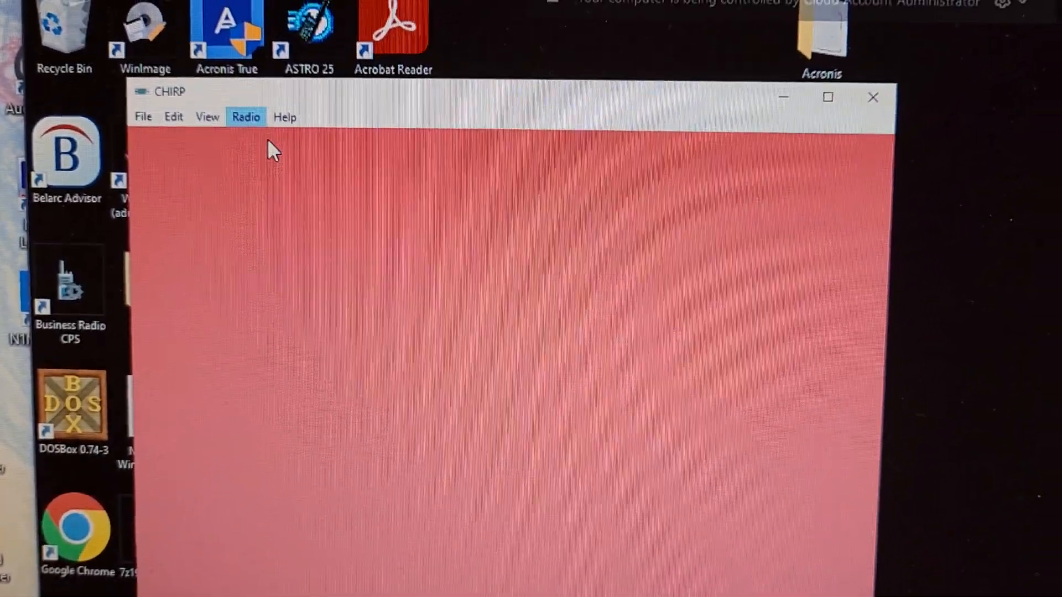
# Step: Download the Motorola Waris Tuning radio's settings over port COM1
pyautogui.click(245, 116)
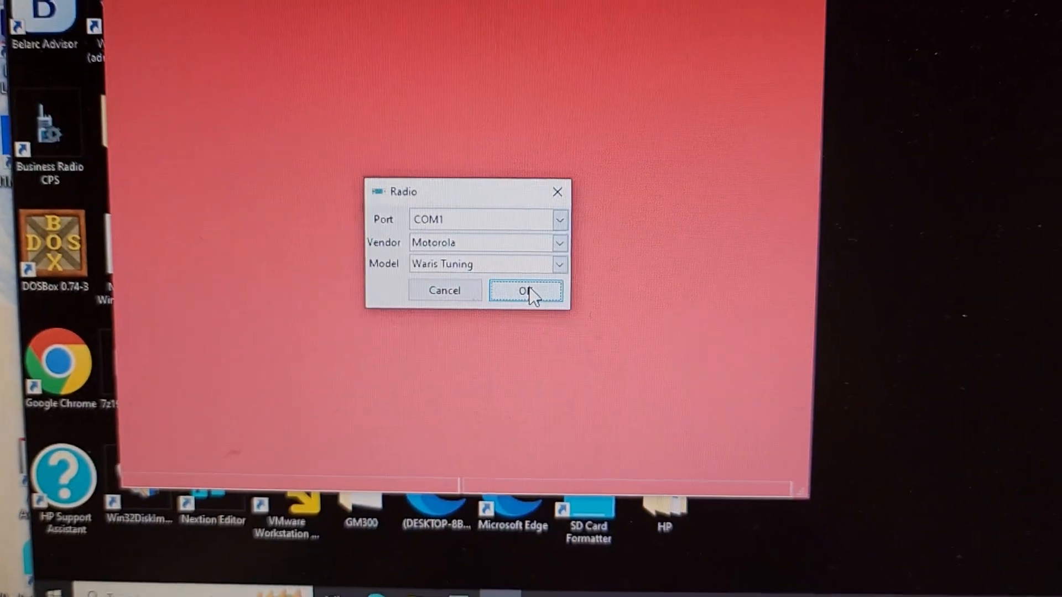
pyautogui.click(527, 289)
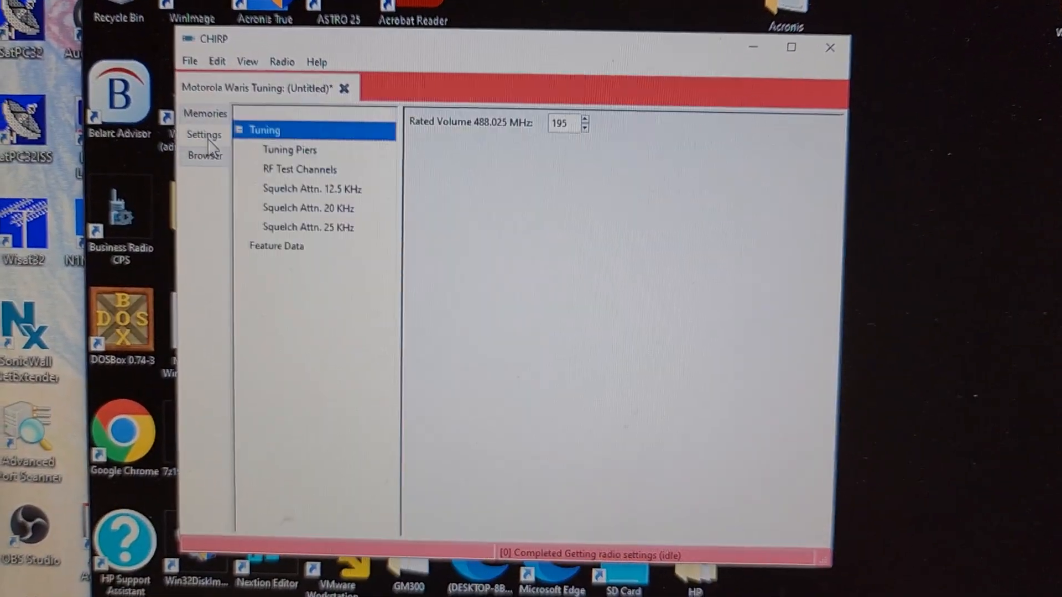
# Step: In Feature Data, set Source to Factory and review the remaining fields
pyautogui.click(290, 149)
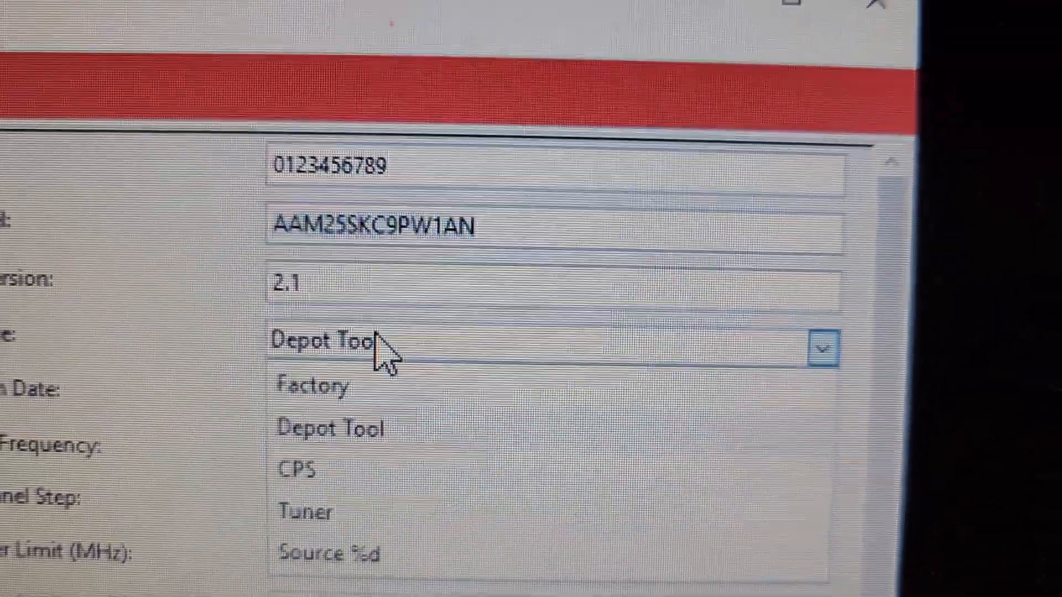
pyautogui.click(312, 387)
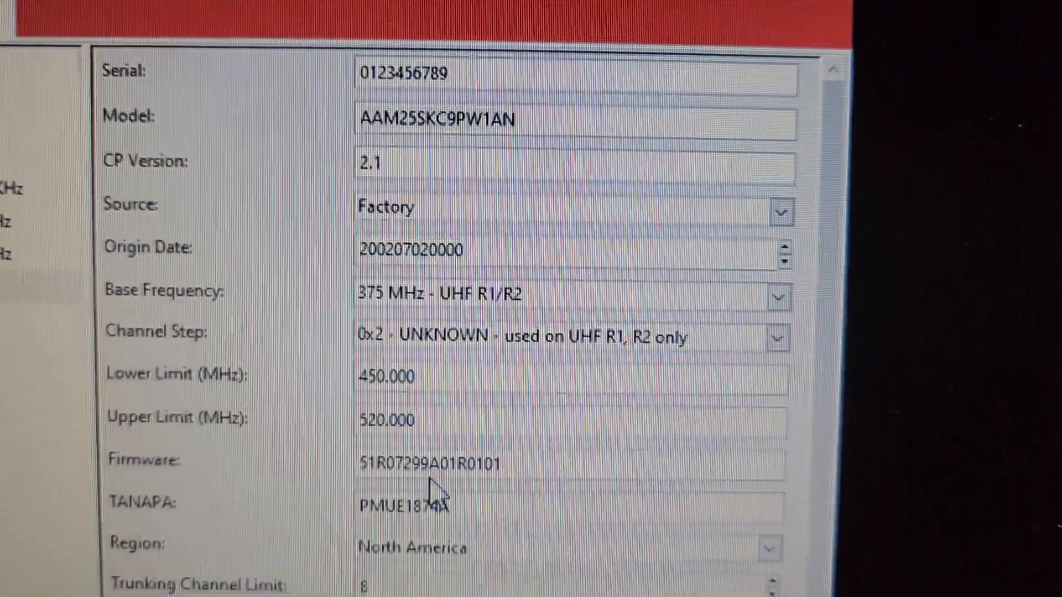
pyautogui.scroll(-3)
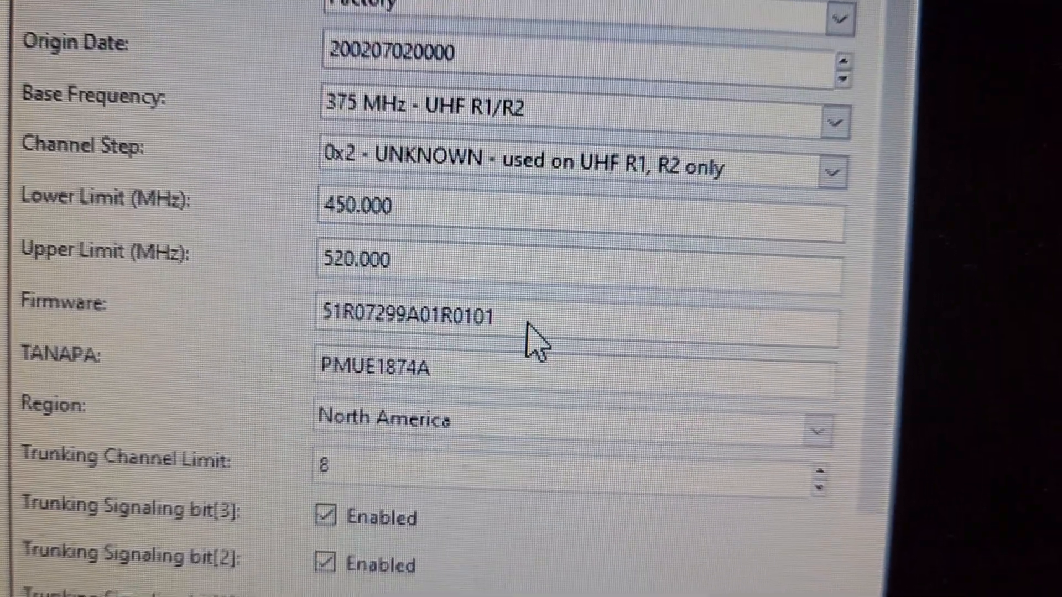
pyautogui.scroll(-3)
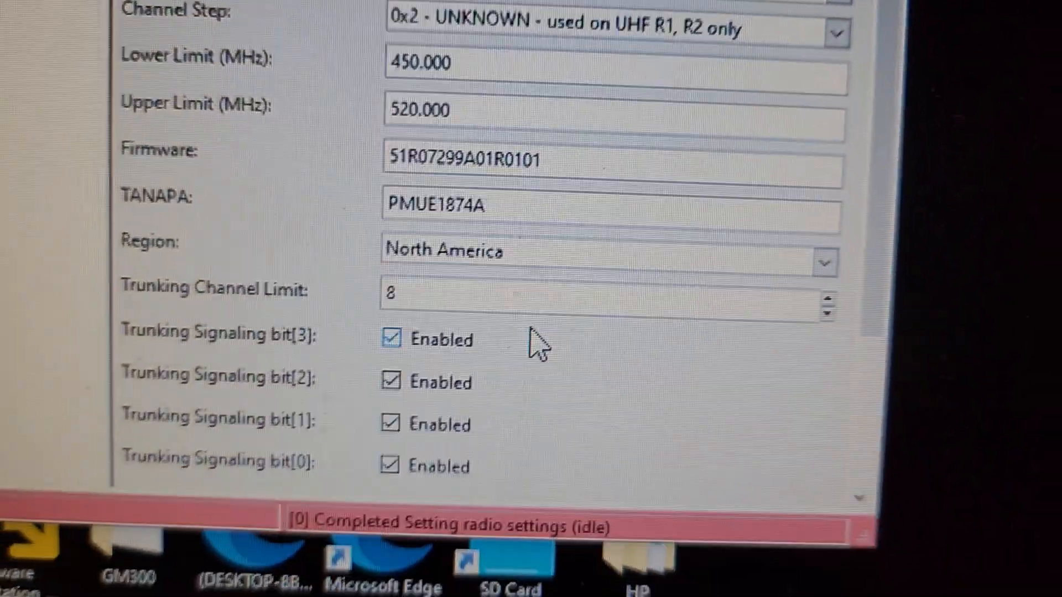
pyautogui.scroll(-3)
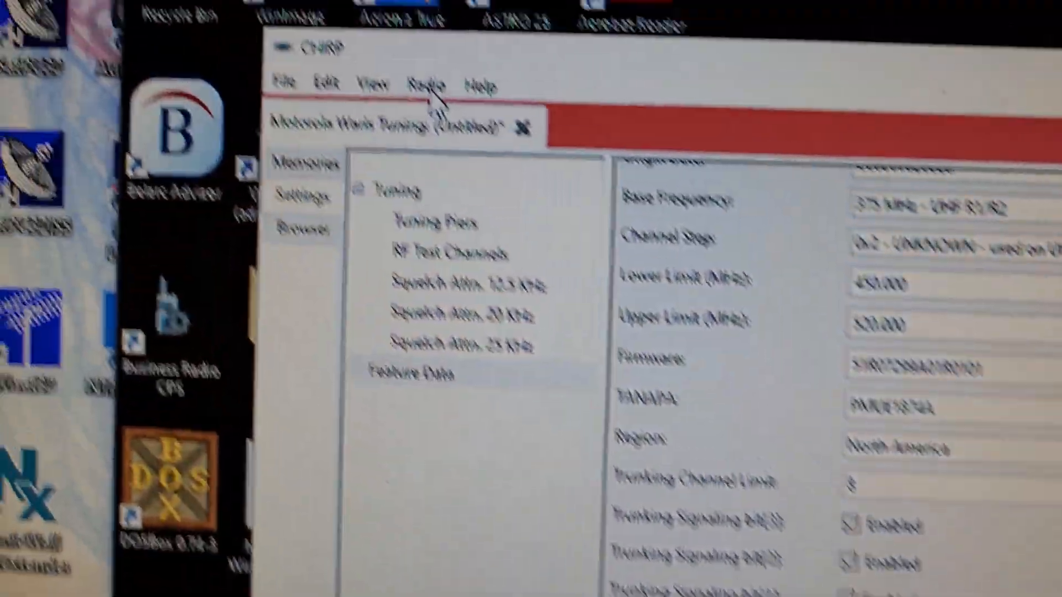
# Step: Upload the modified settings to the radio over COM1
pyautogui.click(421, 117)
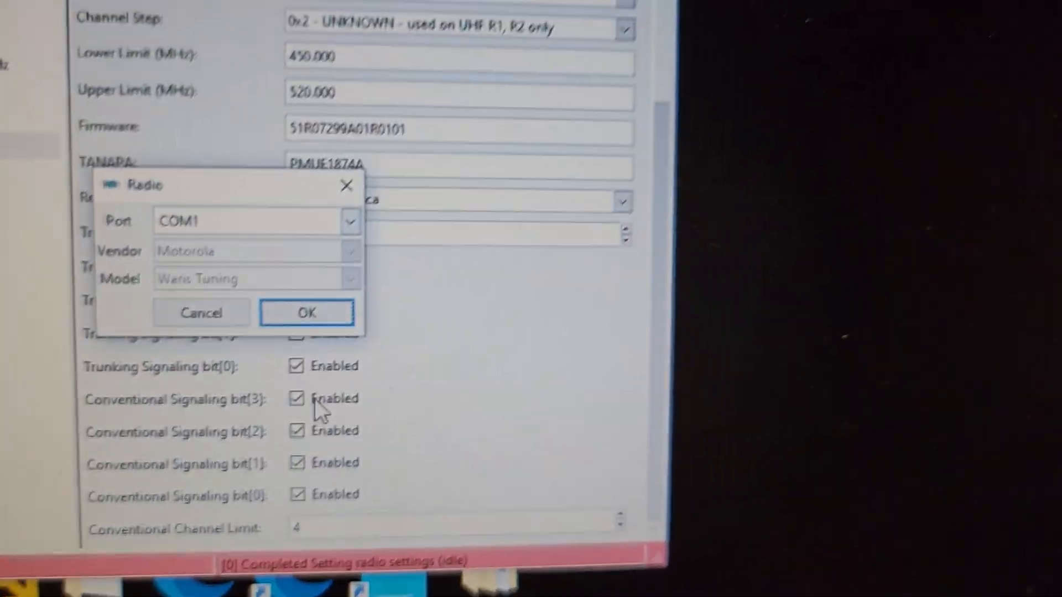
pyautogui.click(306, 312)
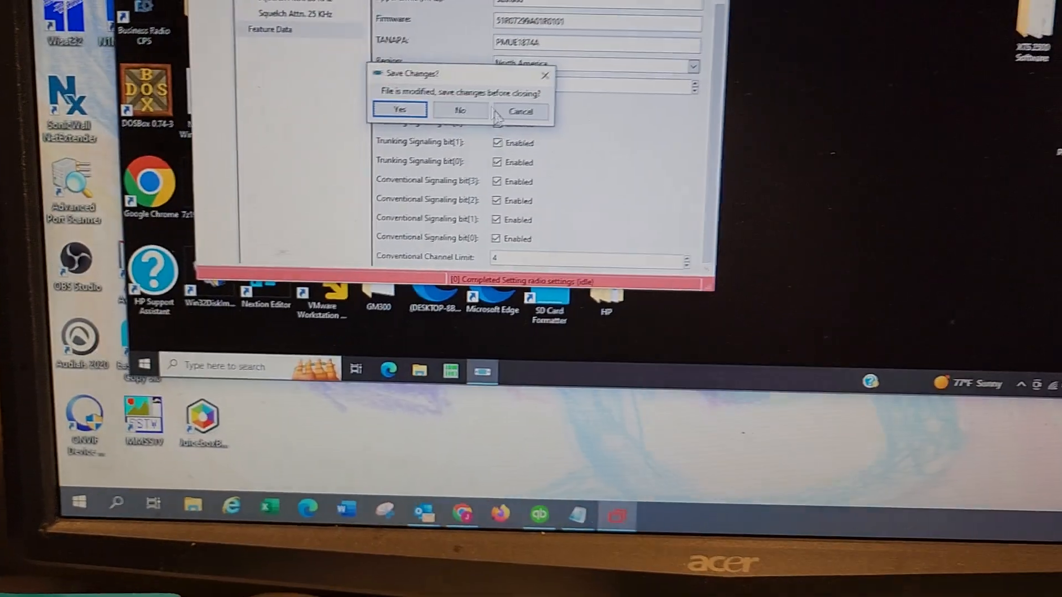
# Step: Discard CHIRP's unsaved changes and switch to the remote session running Professional Radio CPS
pyautogui.click(399, 109)
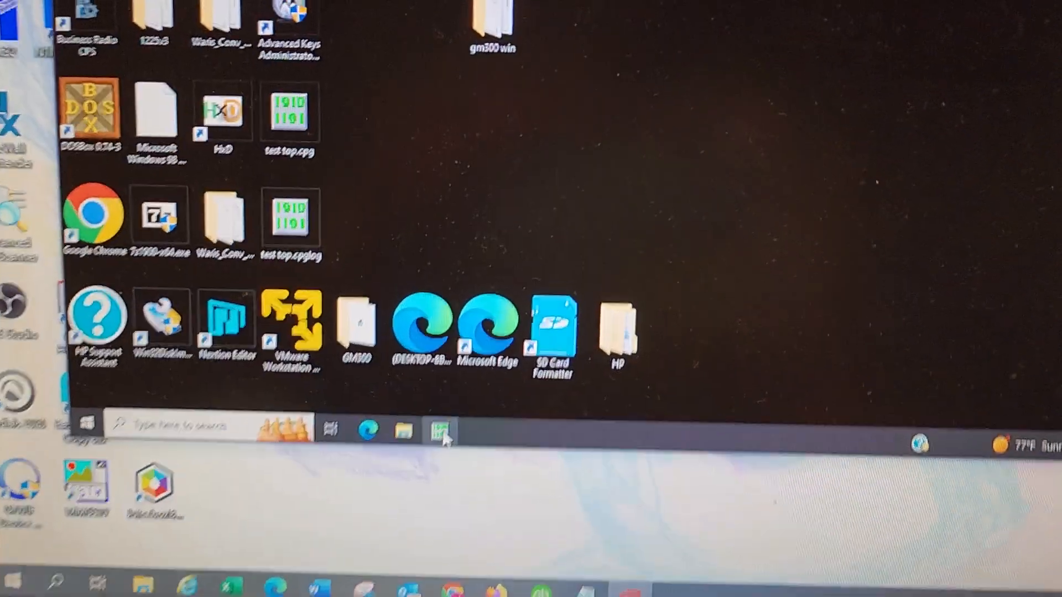
pyautogui.click(439, 429)
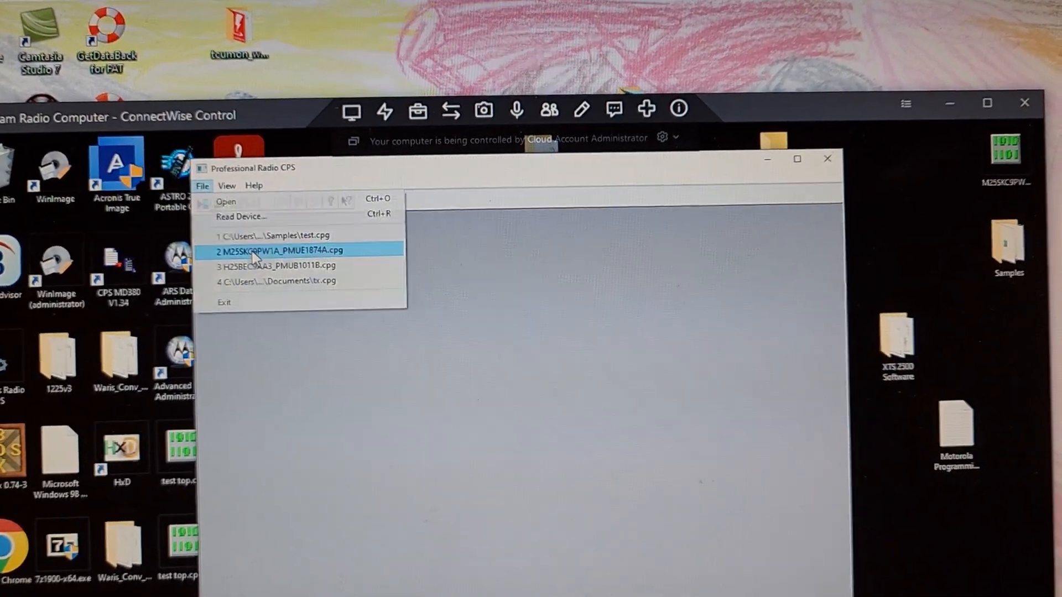
# Step: Open the M25SKC9PW1A_PMUE1874A.cpg codeplug and write it to the radio
pyautogui.click(276, 251)
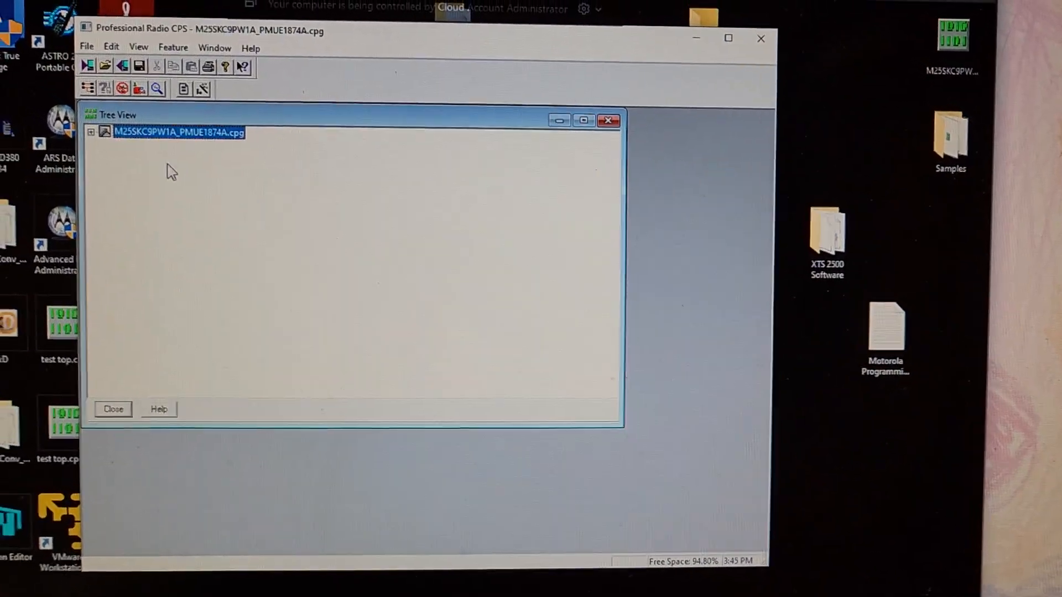
pyautogui.click(90, 132)
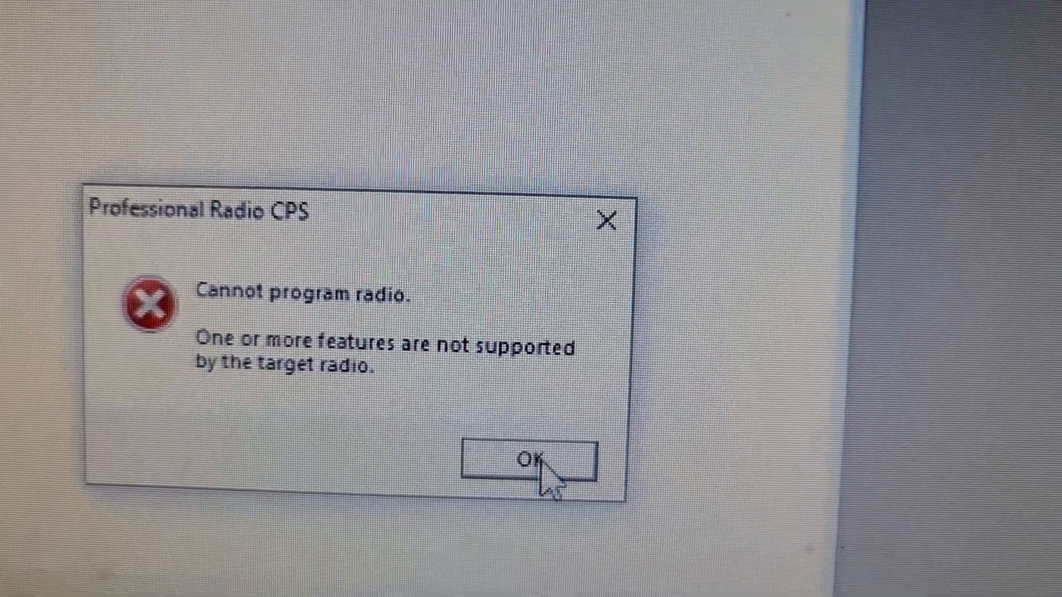
# Step: Dismiss the 'Cannot program radio' error and the CPS operation failed warning
pyautogui.click(532, 464)
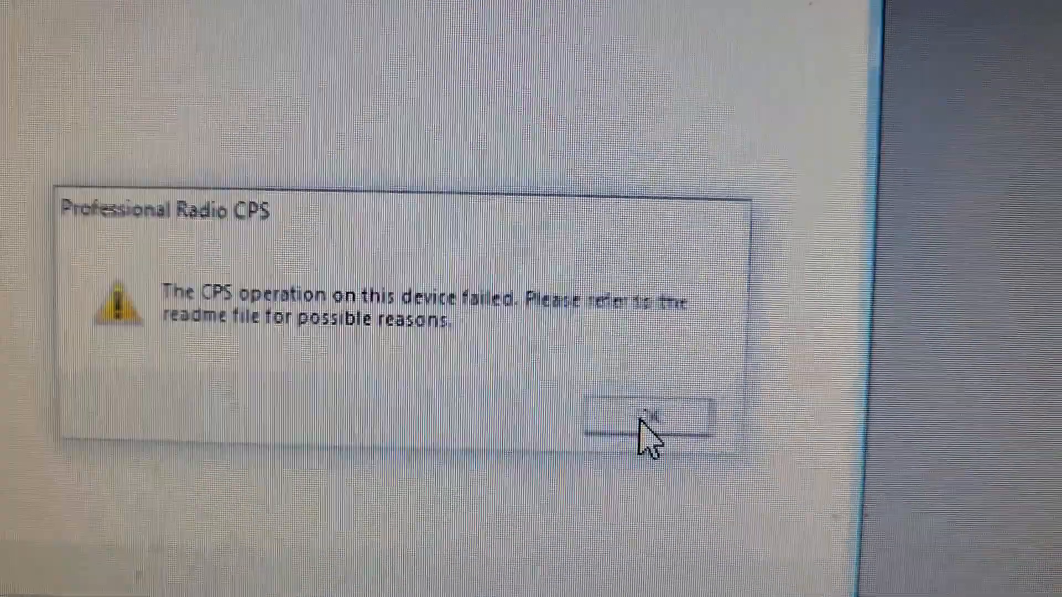
pyautogui.click(651, 418)
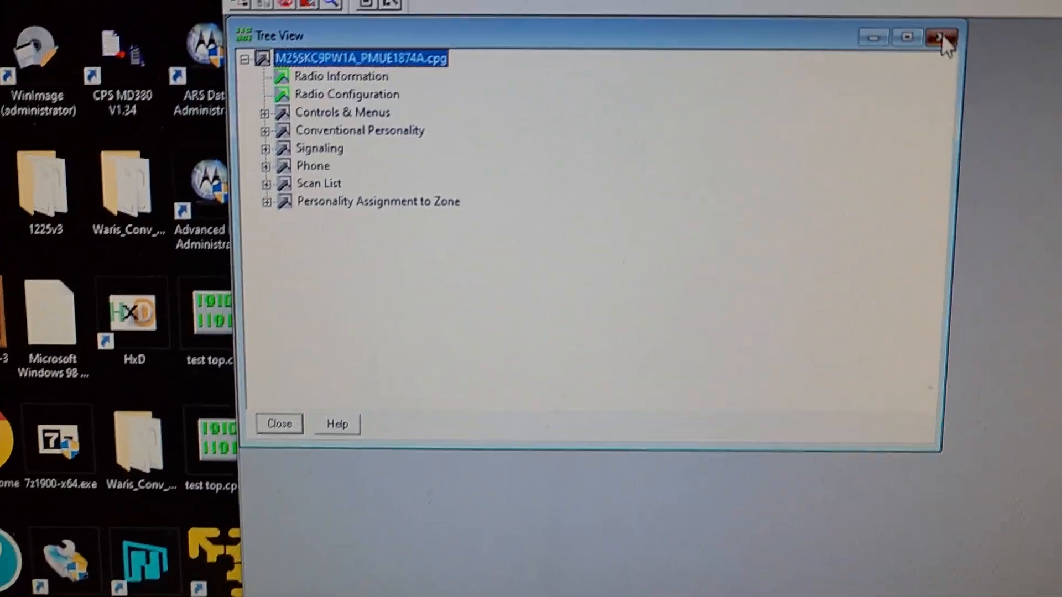
# Step: Close the codeplug's Tree View window before reading the device
pyautogui.click(940, 37)
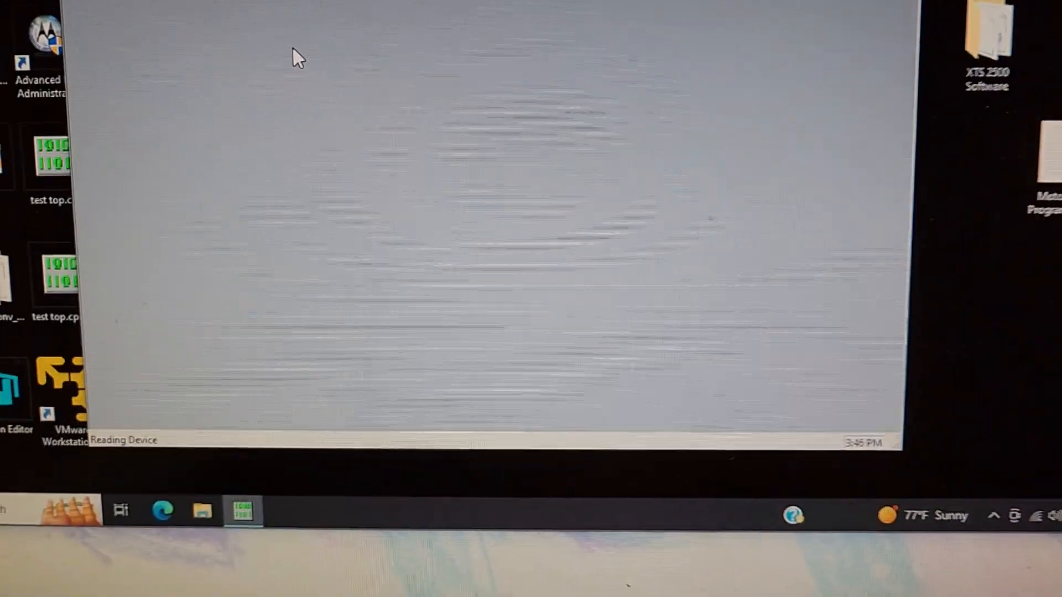